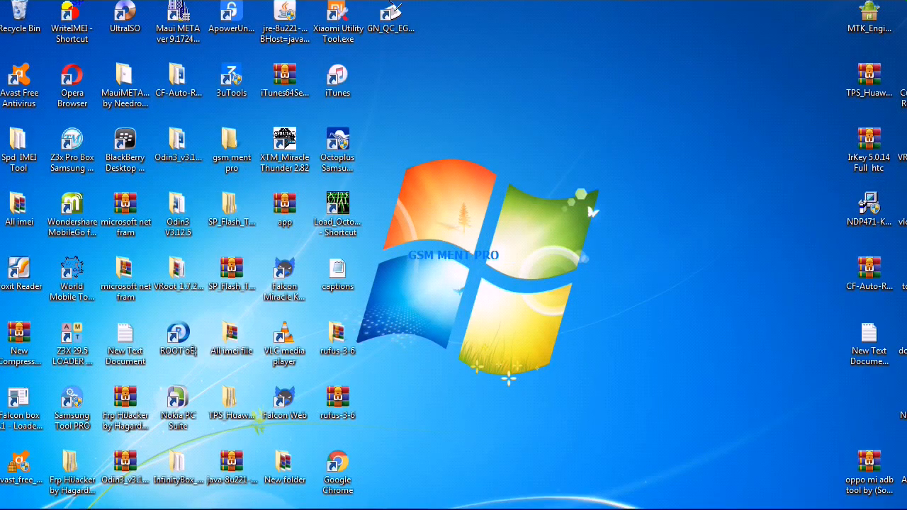
pyautogui.moveTo(587, 249)
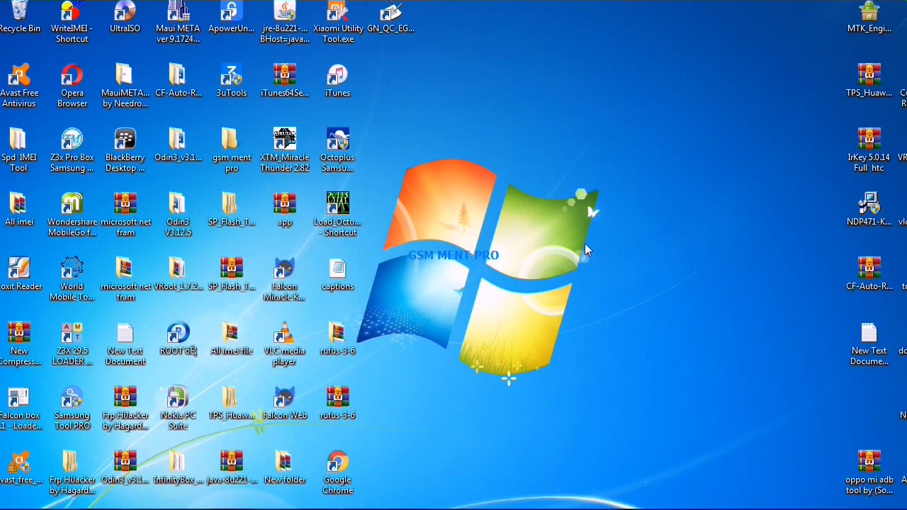
# Step: Open the gsm ment pro folder and extract Frp_Remover.rar into its own Frp_Remover folder
pyautogui.click(177, 149)
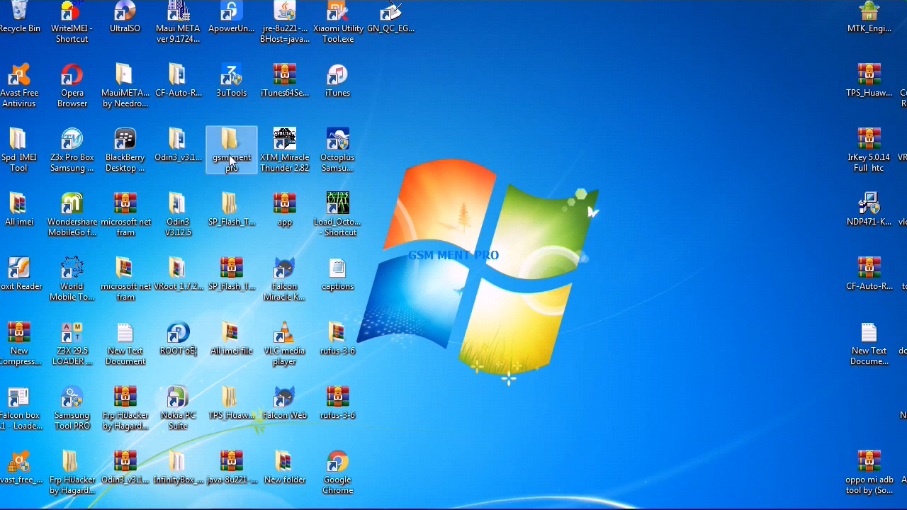
pyautogui.doubleClick(231, 145)
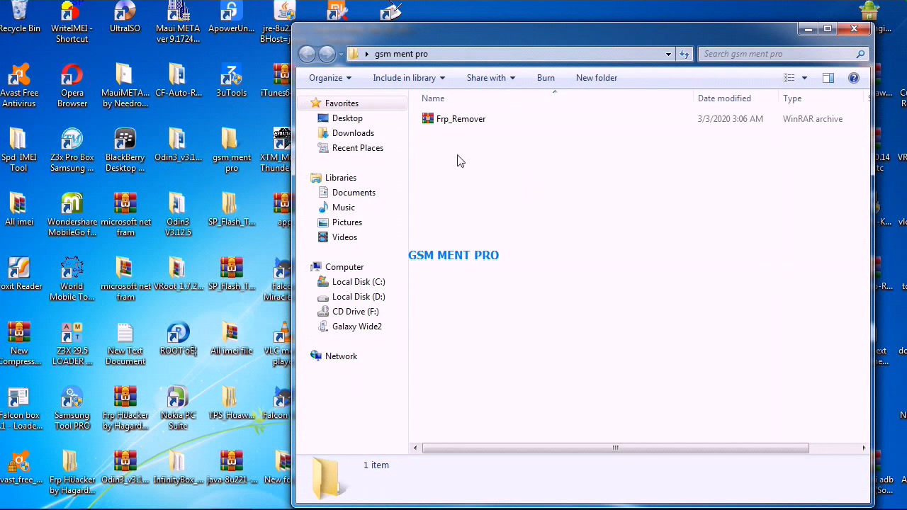
pyautogui.click(461, 120)
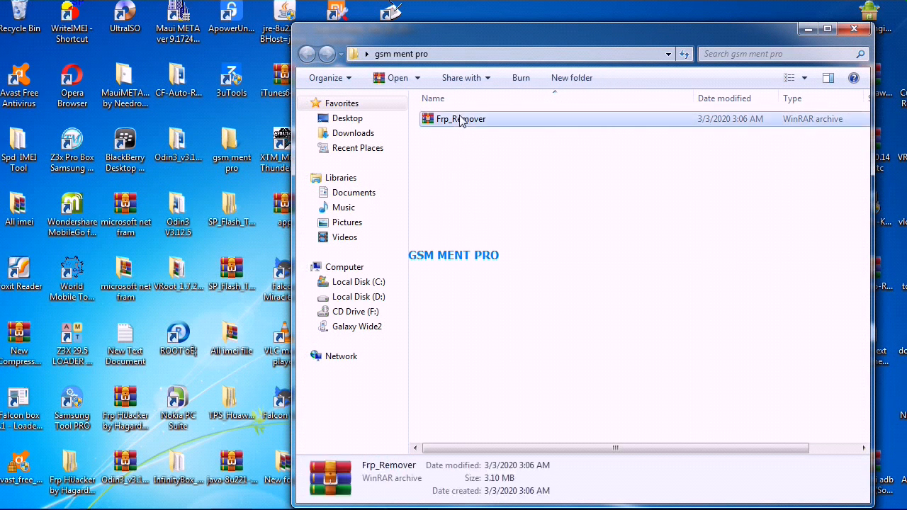
pyautogui.rightClick(461, 119)
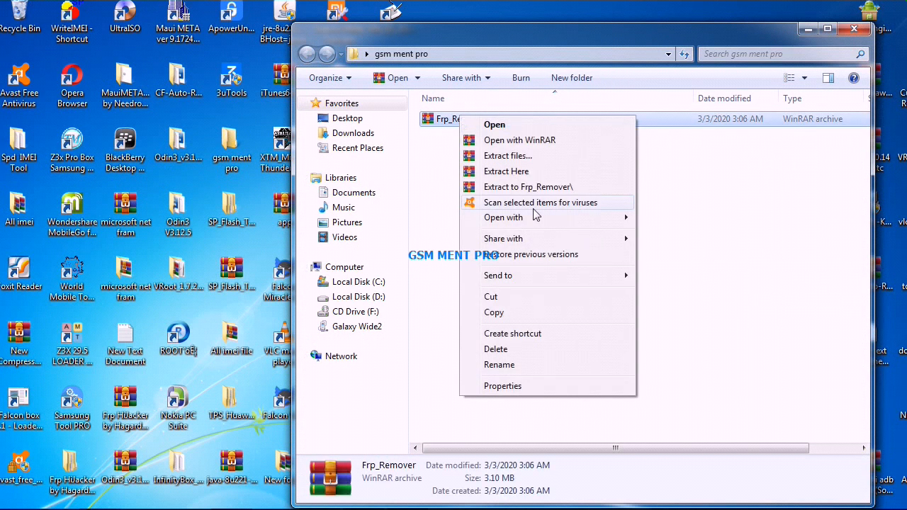
pyautogui.click(528, 187)
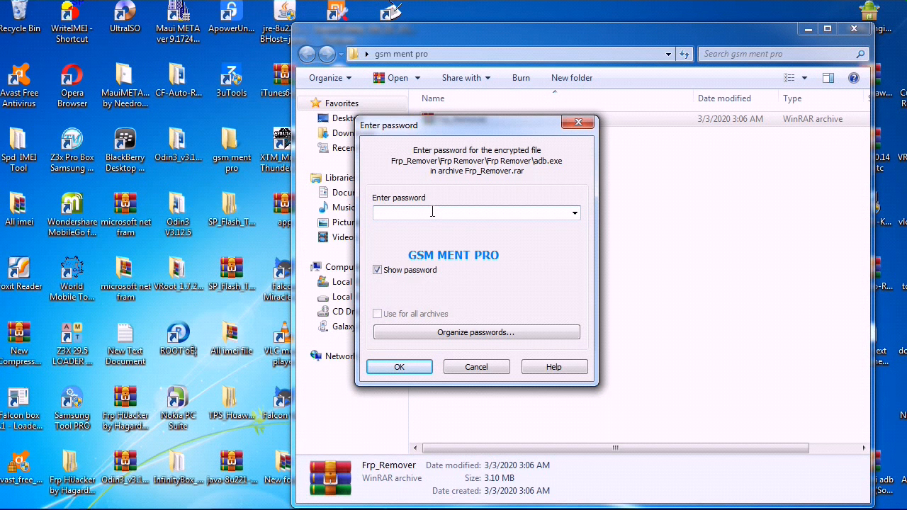
pyautogui.rightClick(475, 213)
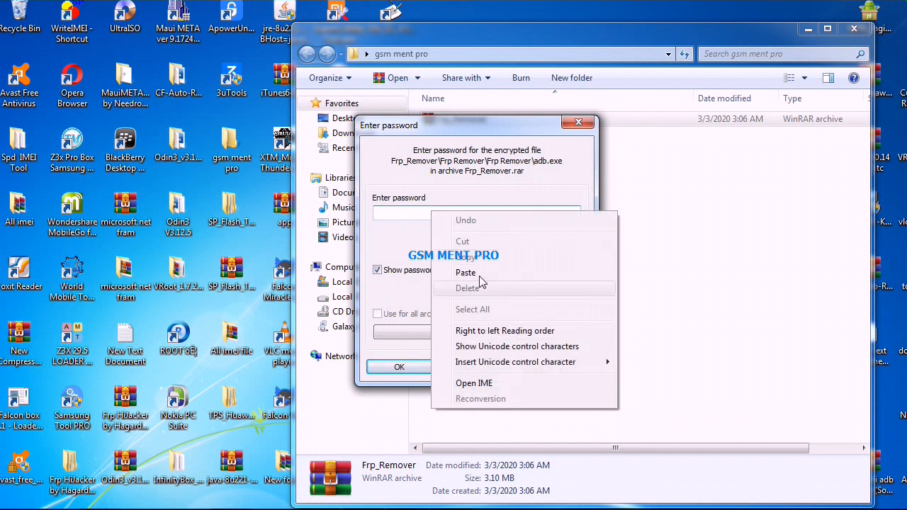
pyautogui.click(466, 272)
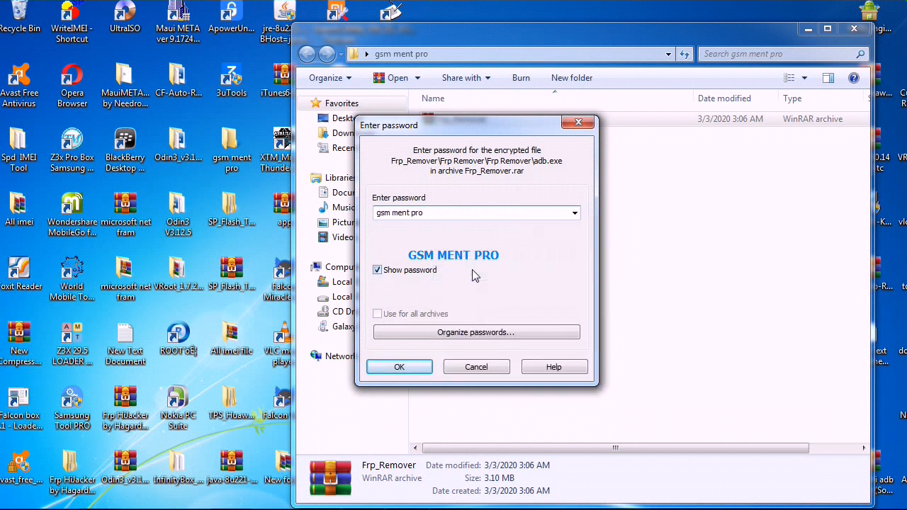
pyautogui.click(398, 366)
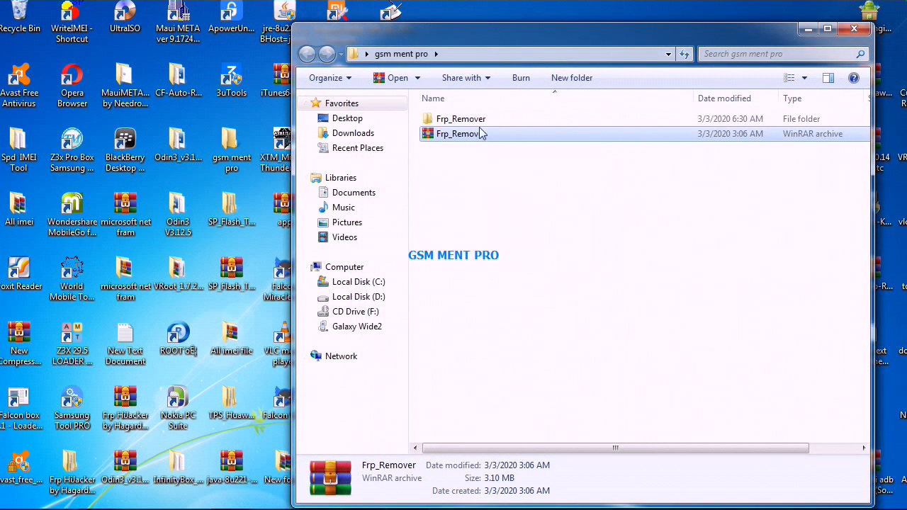
# Step: Drill through the nested Frp_Remover folders and select the ATK-Frp Remover application
pyautogui.click(462, 119)
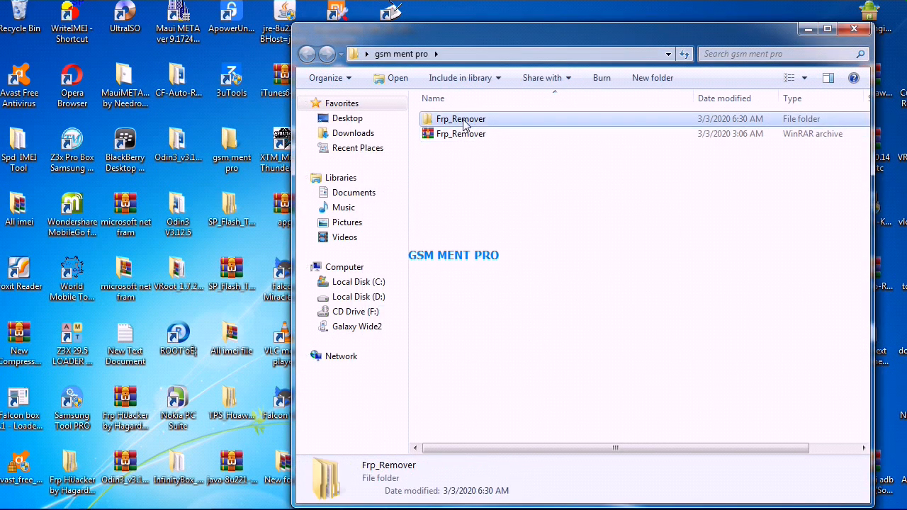
pyautogui.rightClick(461, 119)
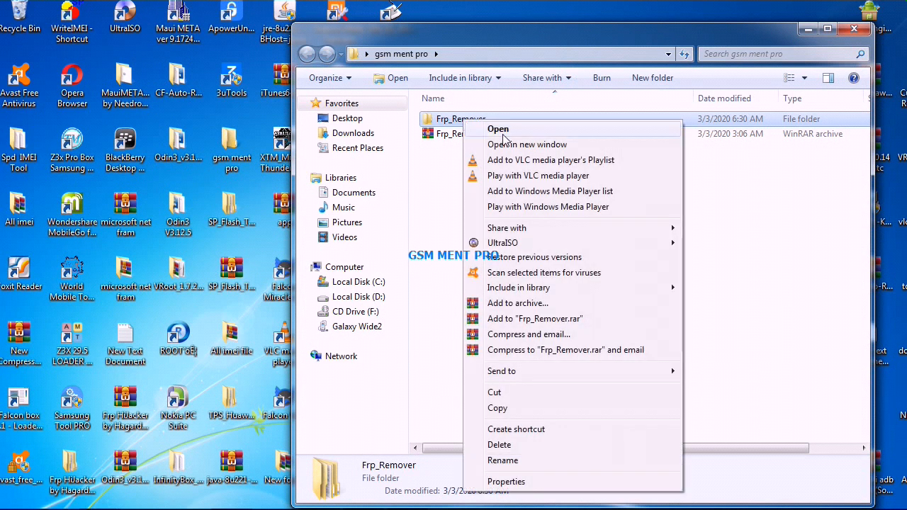
pyautogui.click(499, 128)
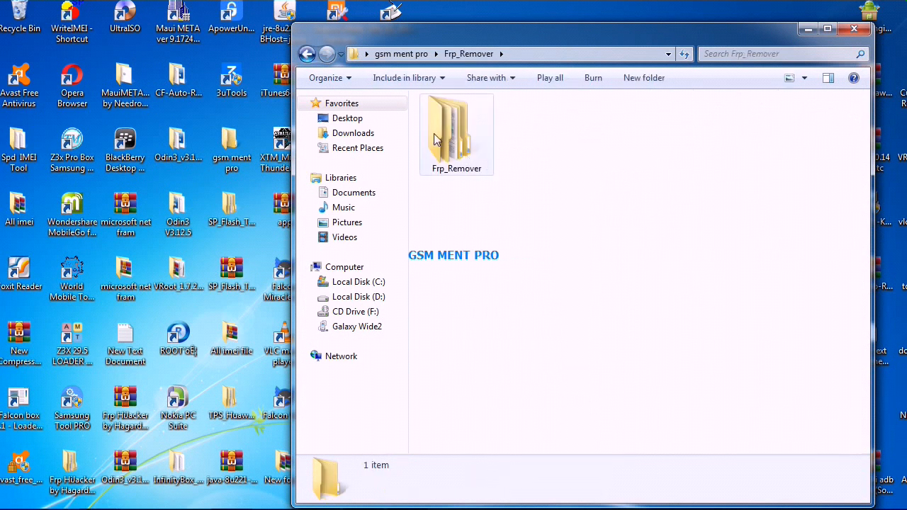
pyautogui.doubleClick(457, 131)
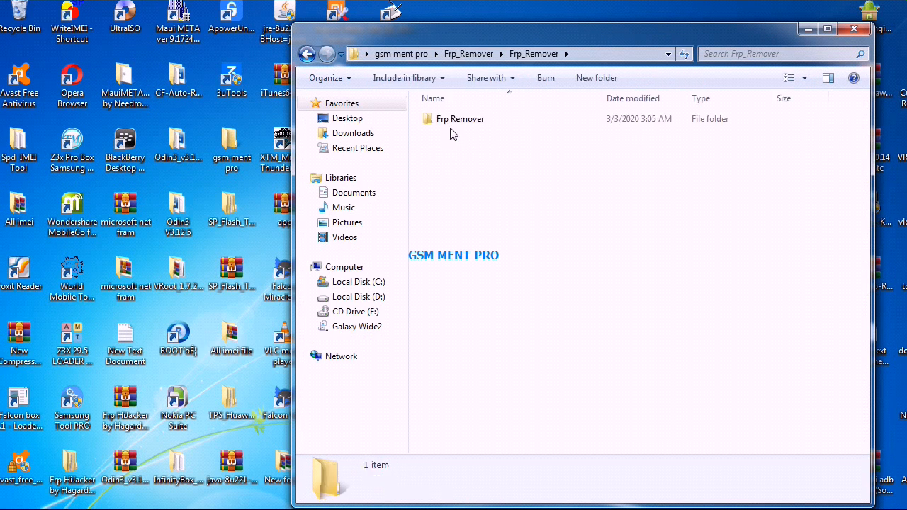
pyautogui.doubleClick(459, 119)
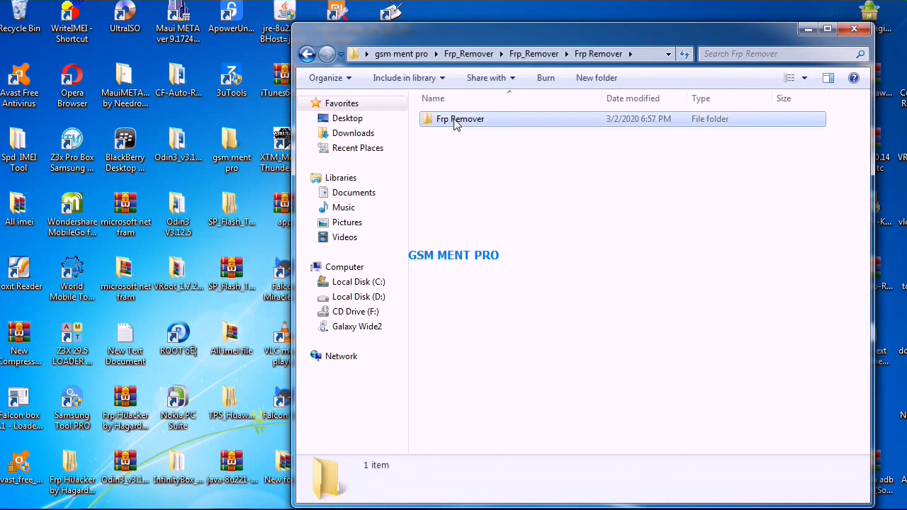
pyautogui.doubleClick(459, 119)
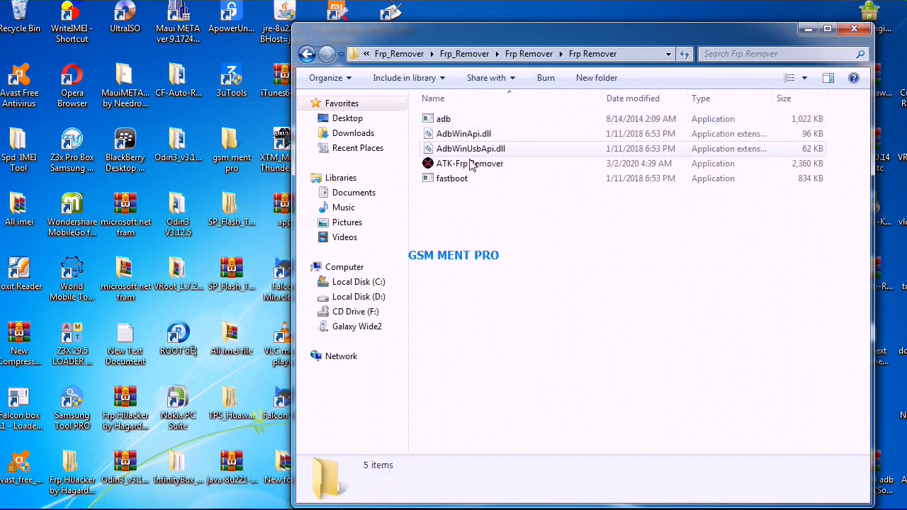
pyautogui.click(471, 163)
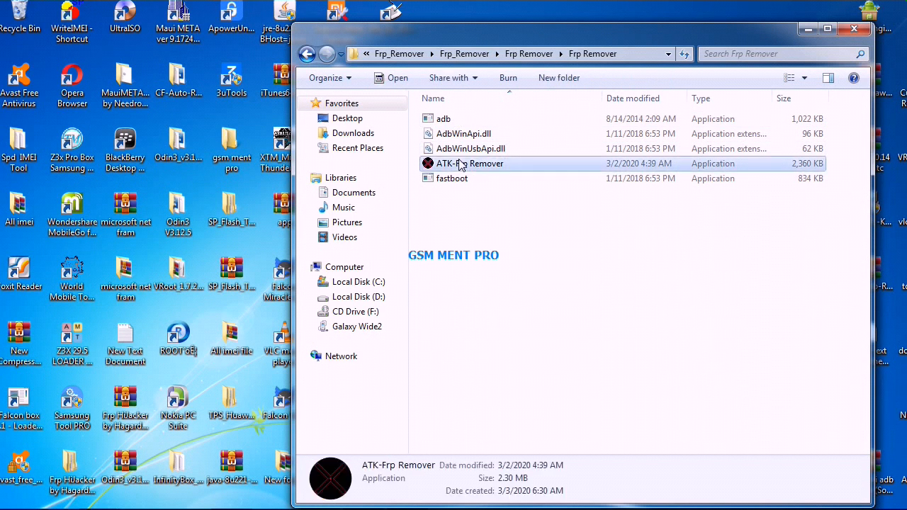
# Step: Bring up the actions for ATK-Frp Remover.exe to launch it
pyautogui.rightClick(467, 165)
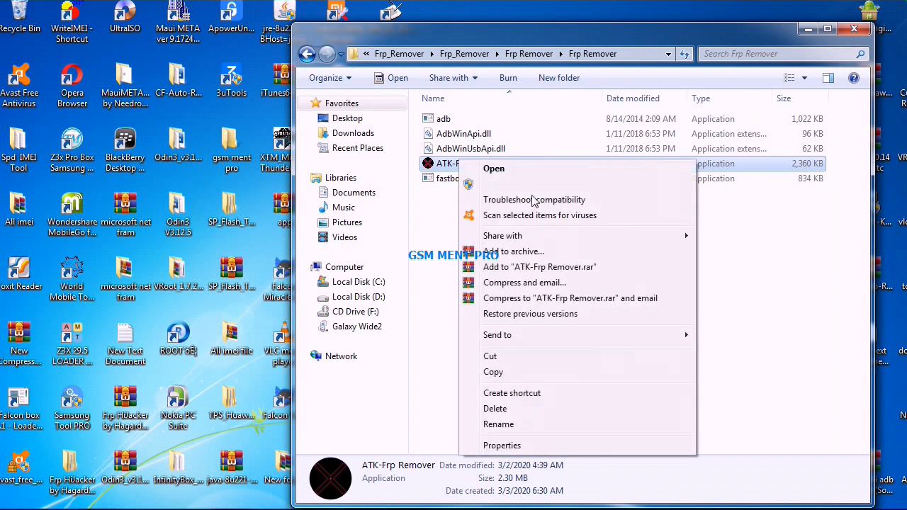
pyautogui.moveTo(522, 185)
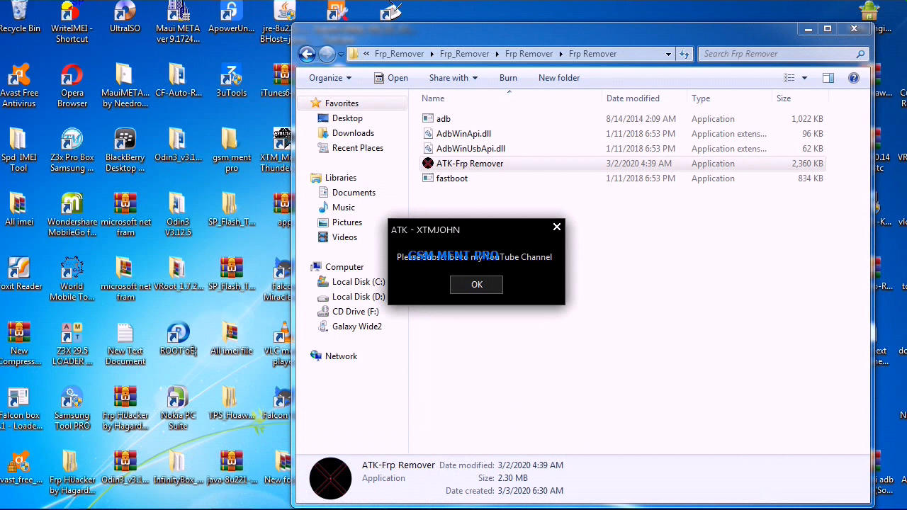
# Step: Dismiss ATK-Frp Remover's startup notice with OK
pyautogui.click(476, 284)
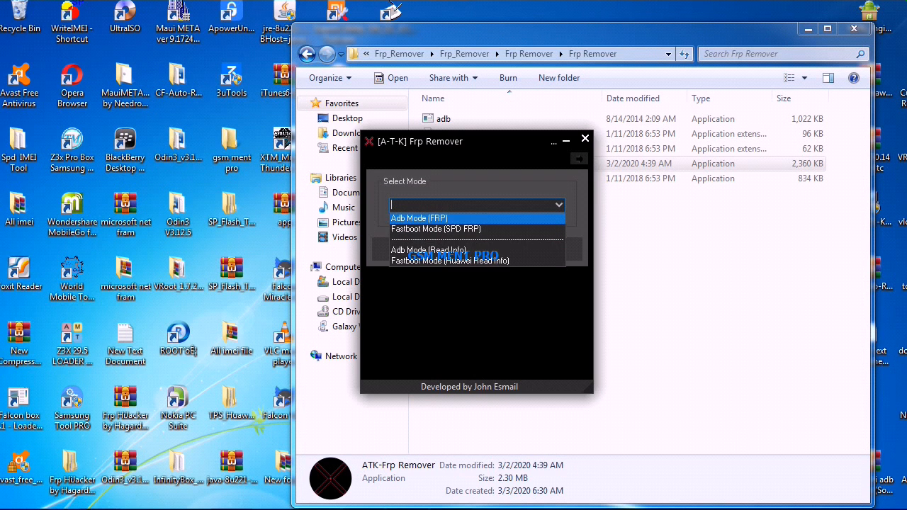
# Step: Select Adb Mode (FRP), Fastboot Mode (SPD FRP), Adb Mode (Read Info), then Fastboot Mode (Huawei Read Info)
pyautogui.click(420, 218)
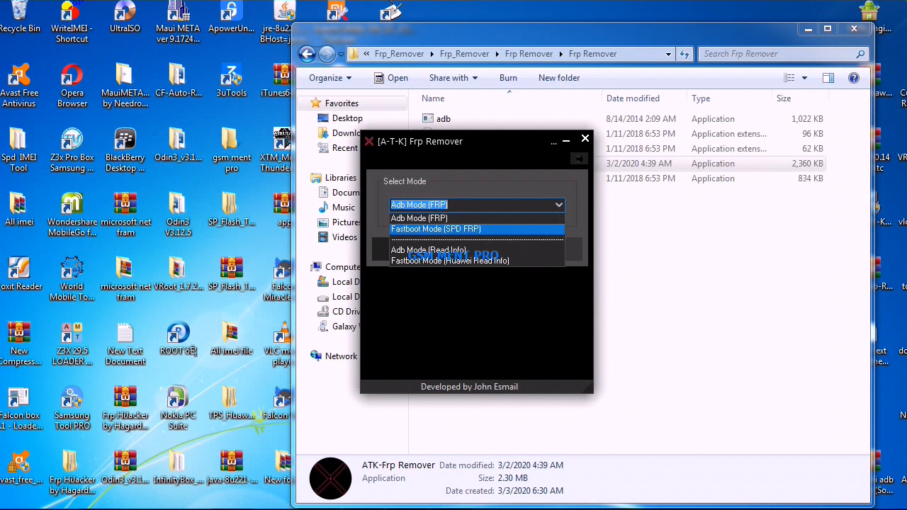
pyautogui.click(437, 230)
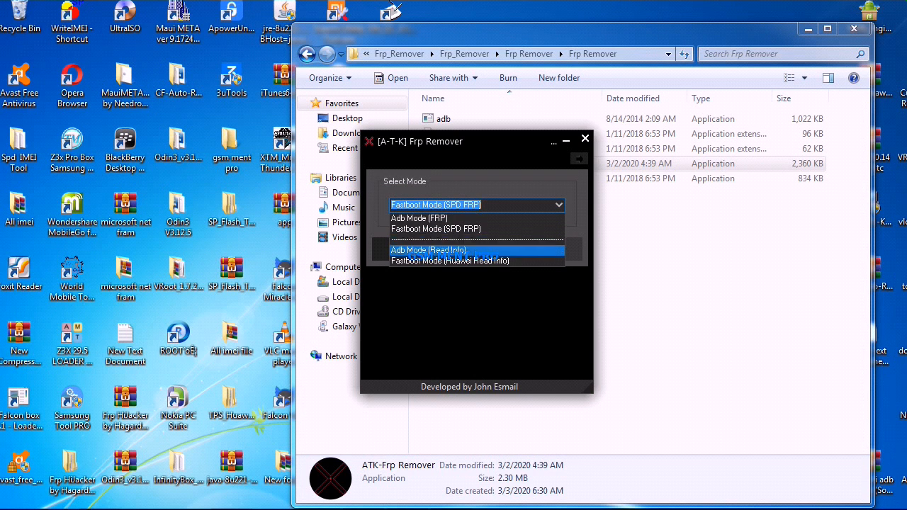
pyautogui.click(428, 249)
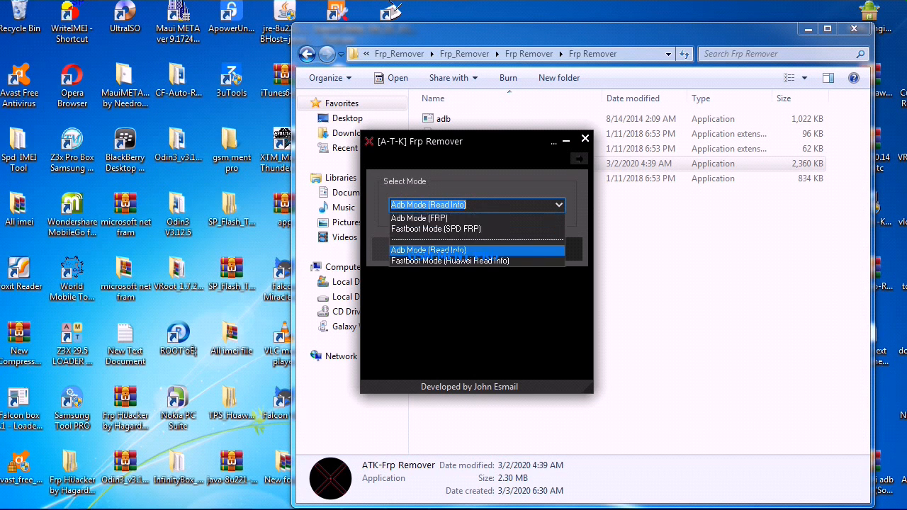
pyautogui.moveTo(451, 260)
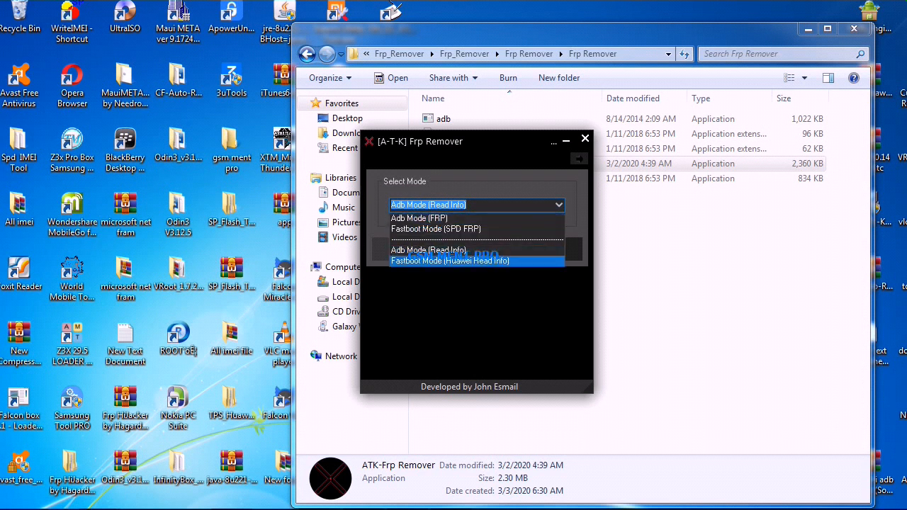
pyautogui.click(450, 261)
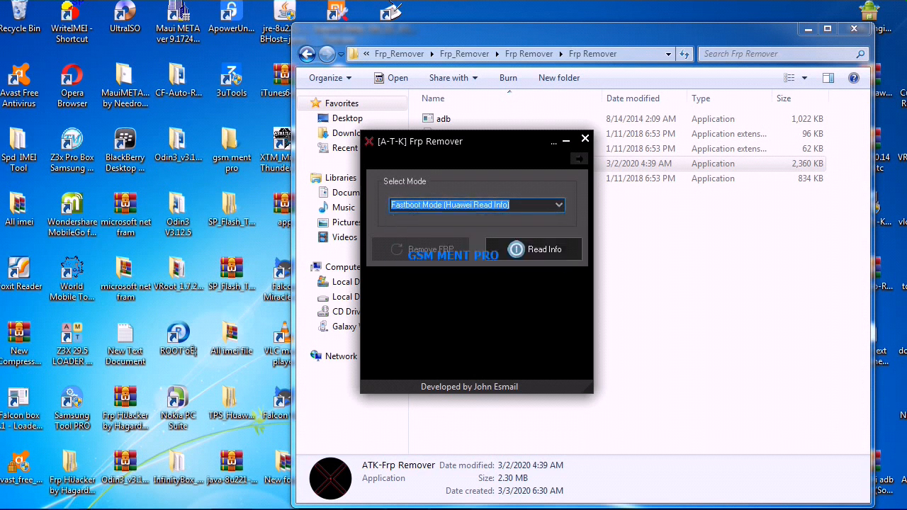